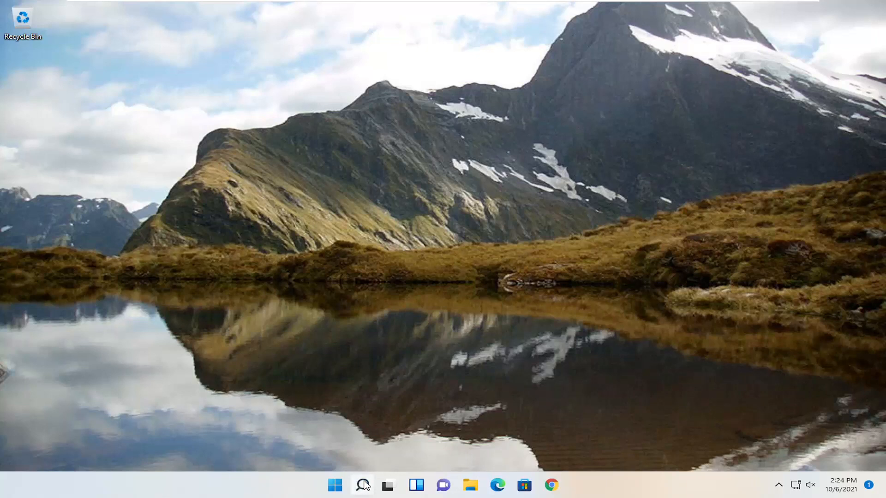
Search Windows for 'control panel' and launch the Control Panel app
type("ntrol")
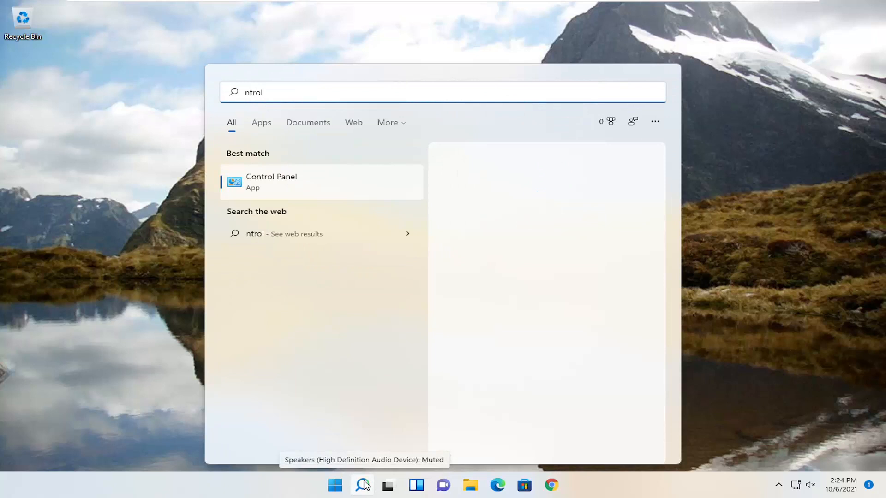
type("control panel")
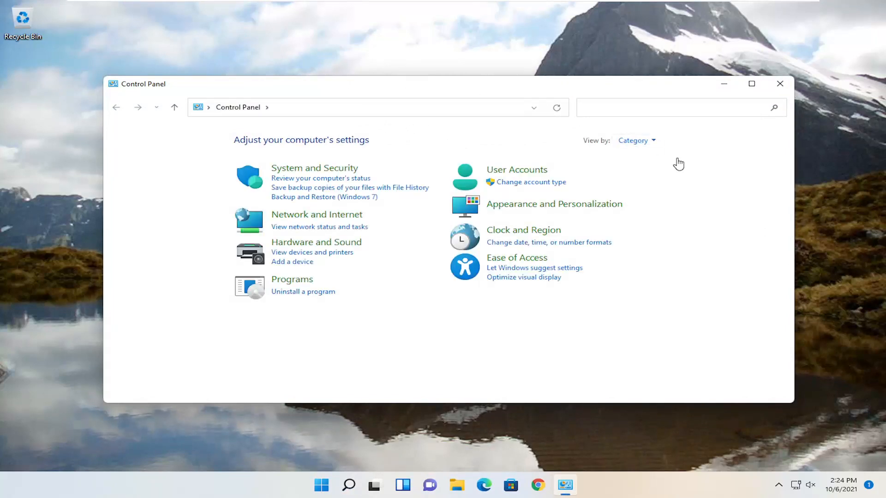
Show all Control Panel items as large icons and open Network and Sharing Center
left_click(637, 141)
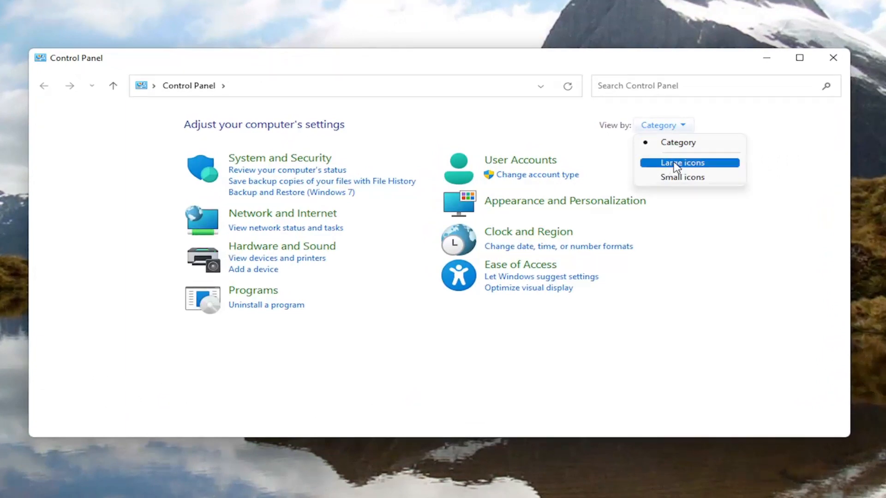
left_click(682, 163)
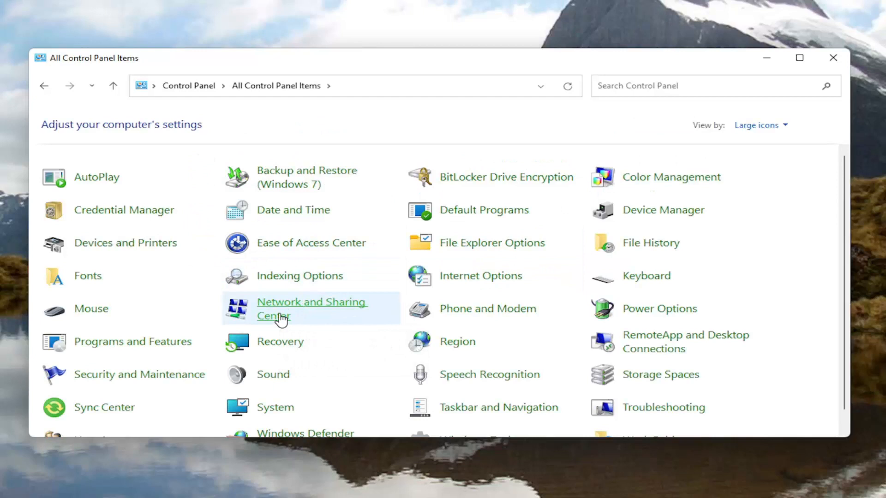
left_click(312, 309)
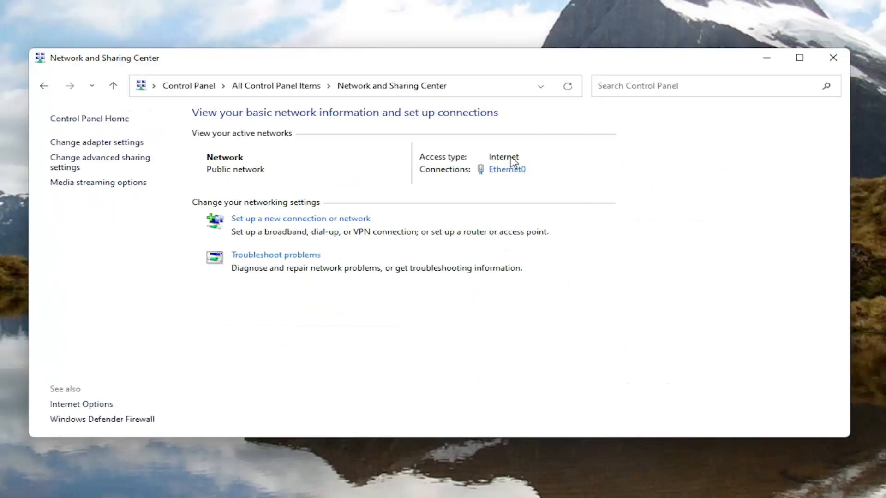
mouse_move(505, 173)
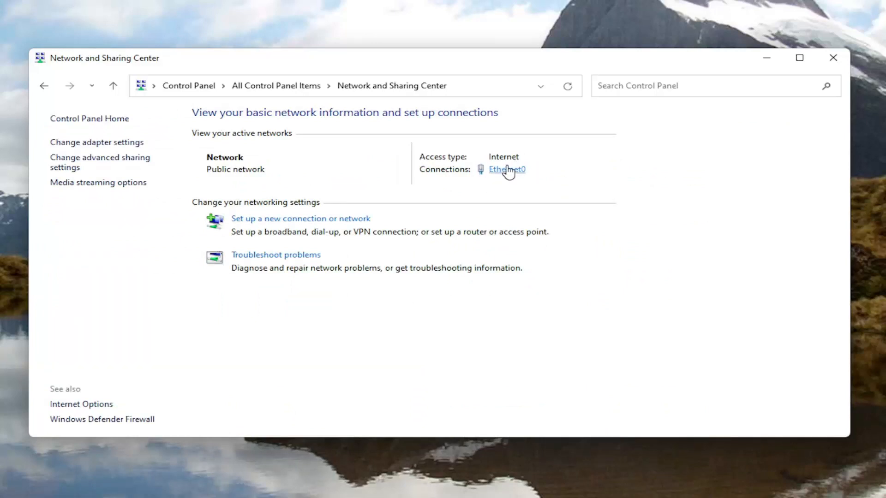
Open the Intel 82574L adapter's device properties via Ethernet0 status and properties
left_click(506, 169)
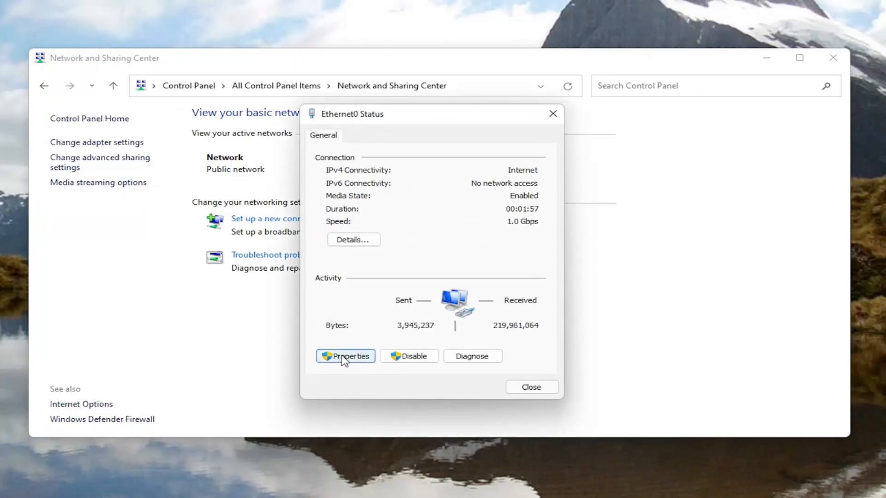
left_click(345, 356)
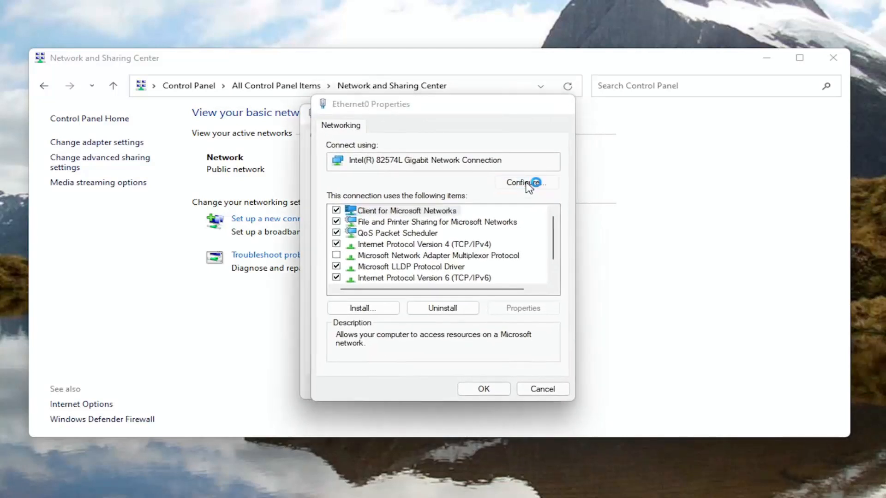
left_click(526, 183)
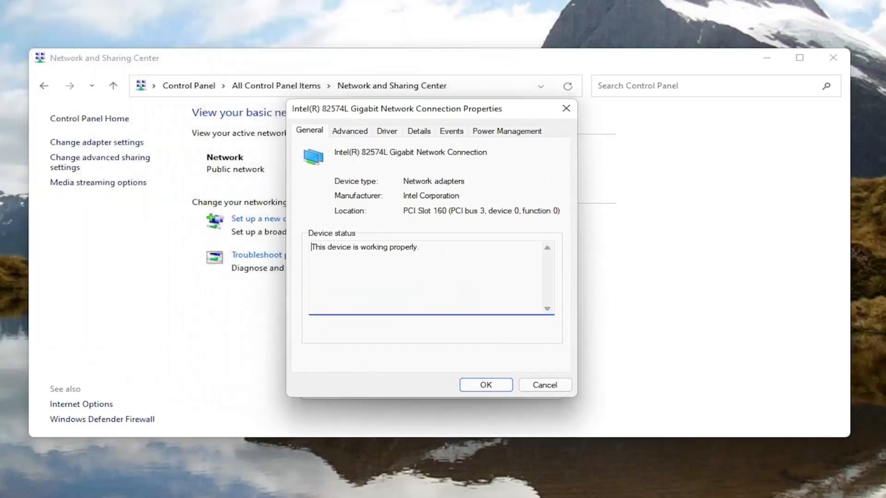
Uncheck 'Allow the computer to turn off this device to save power' under Power Management
left_click(507, 131)
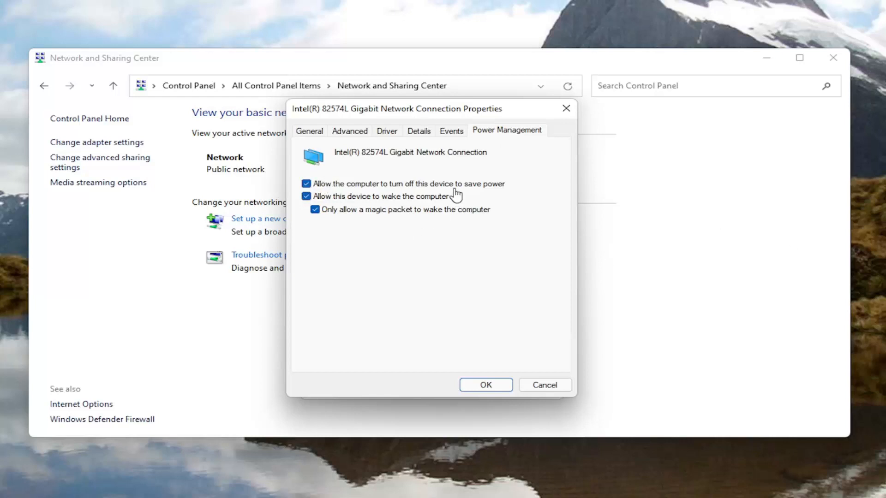
left_click(307, 184)
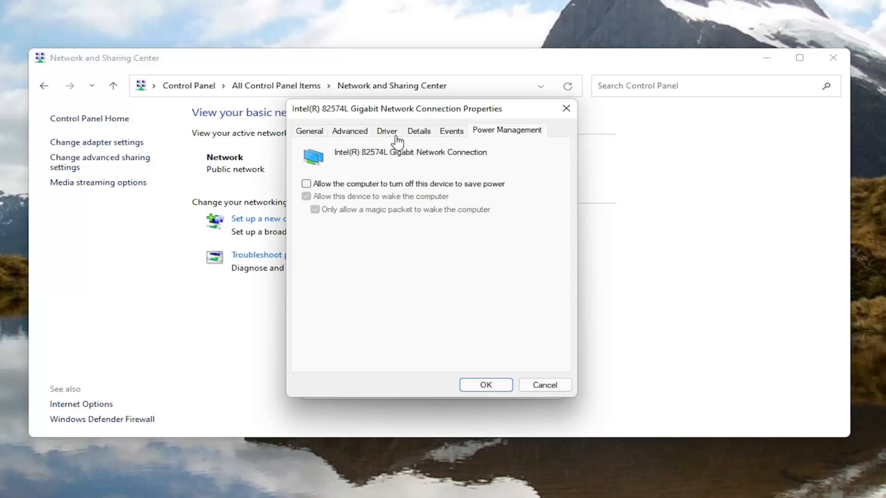
Review advanced properties: Receive Buffers (256) and Large Send Offload V2 (IPv4) (Enabled)
left_click(350, 131)
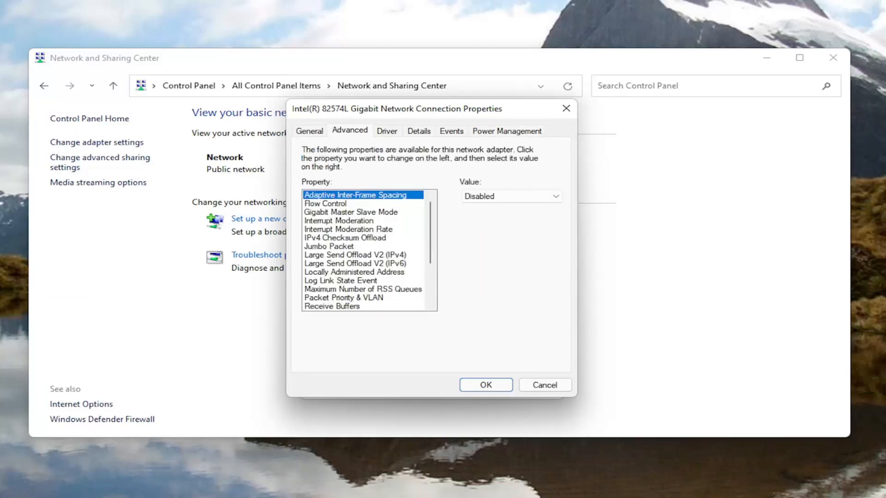
mouse_move(362, 277)
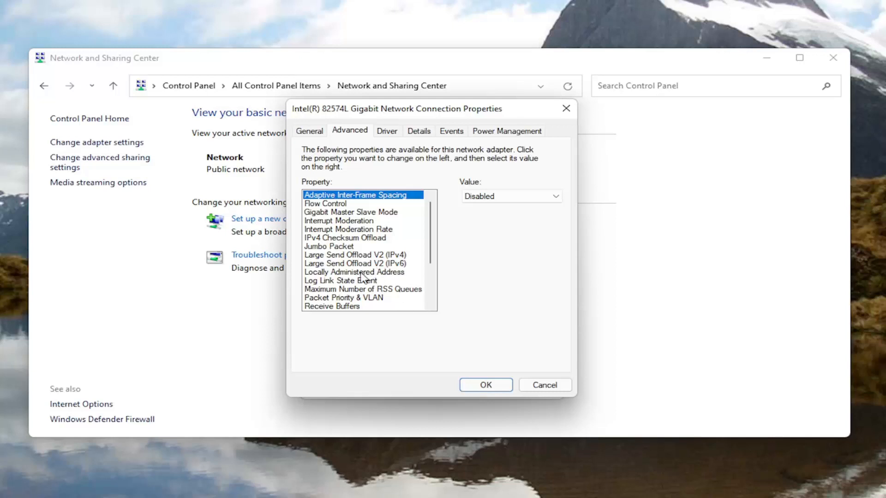
scroll("down", 3)
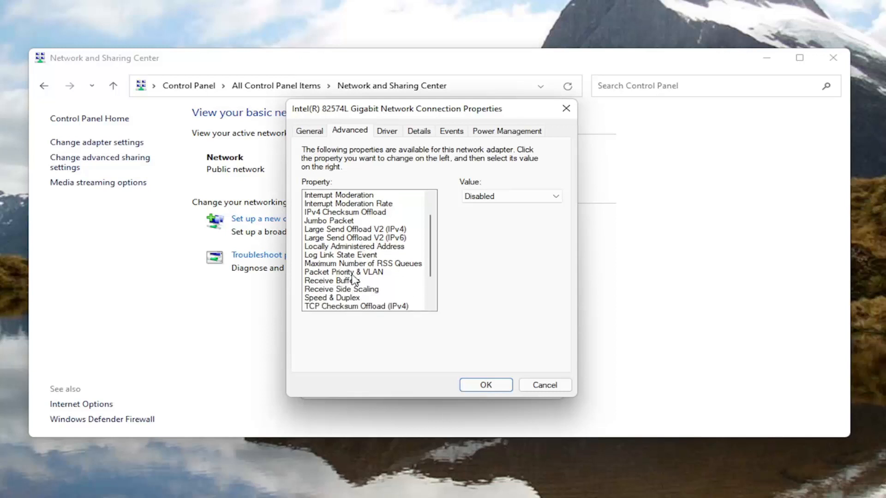
scroll("down", 3)
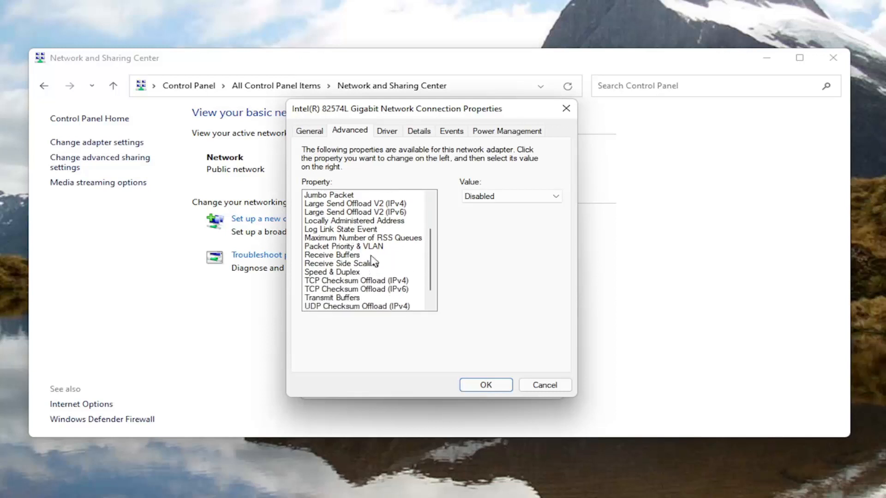
mouse_move(321, 271)
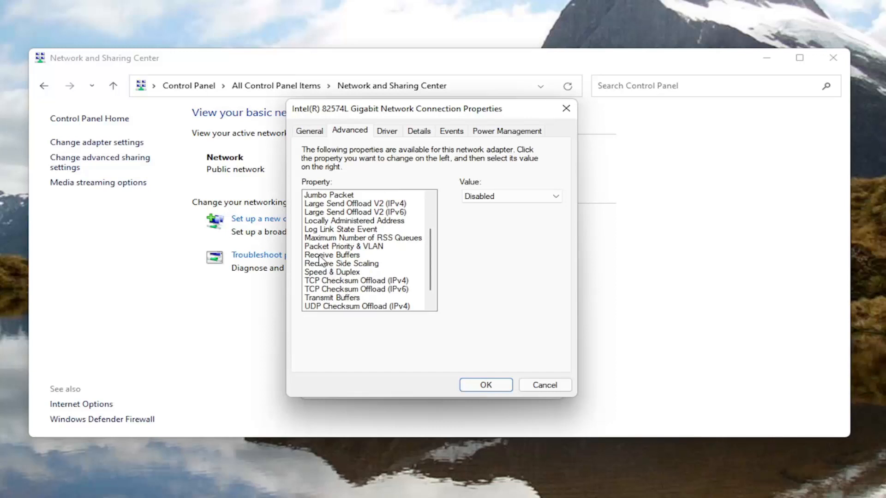
left_click(332, 254)
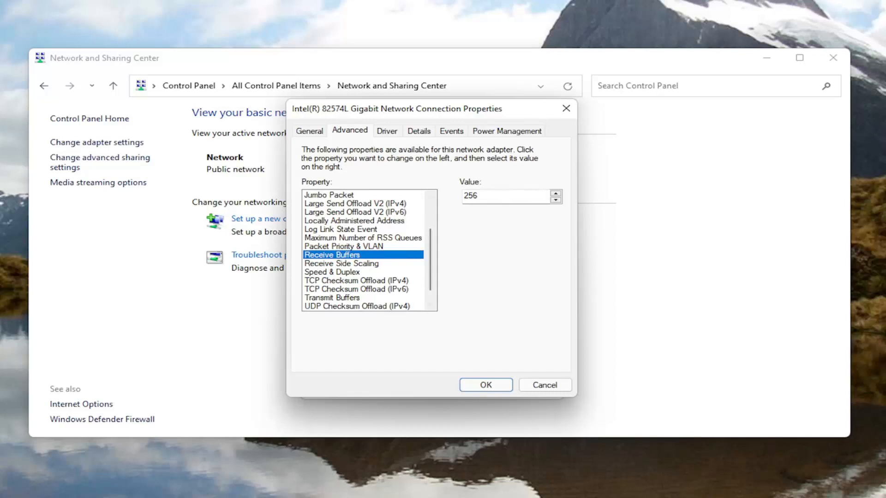
left_click(354, 204)
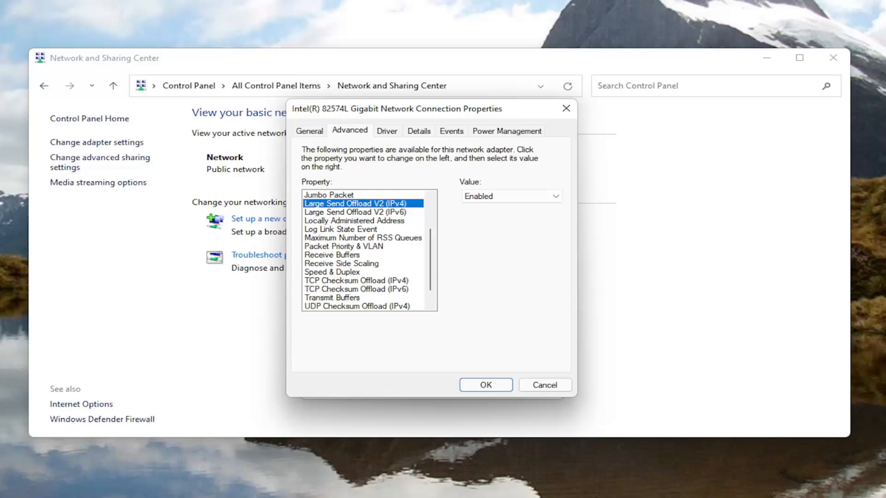
mouse_move(345, 329)
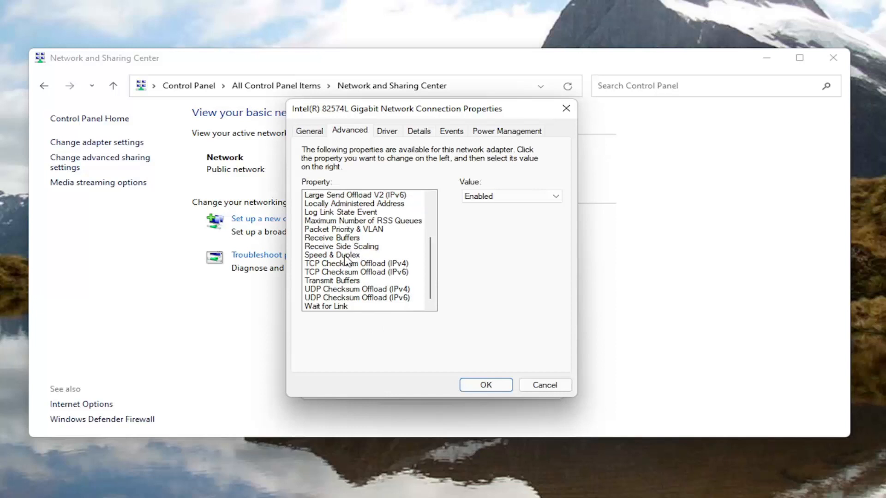
mouse_move(346, 263)
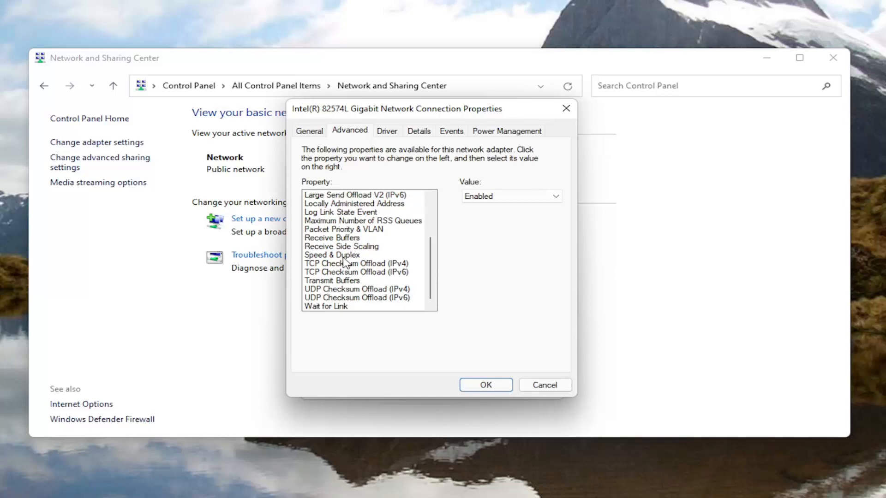
mouse_move(339, 260)
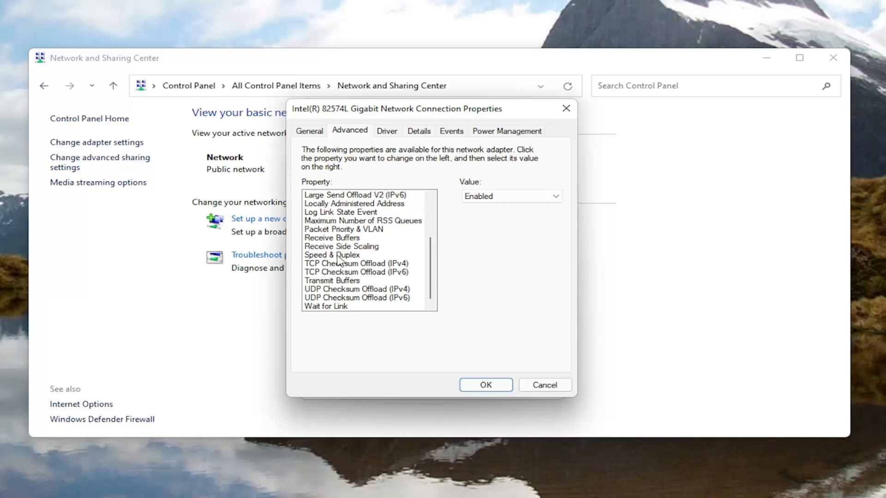
mouse_move(387, 237)
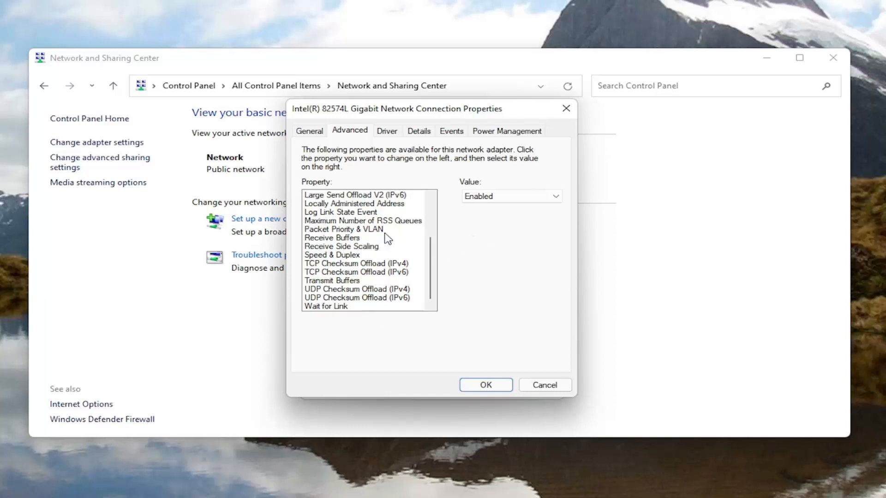
mouse_move(548, 164)
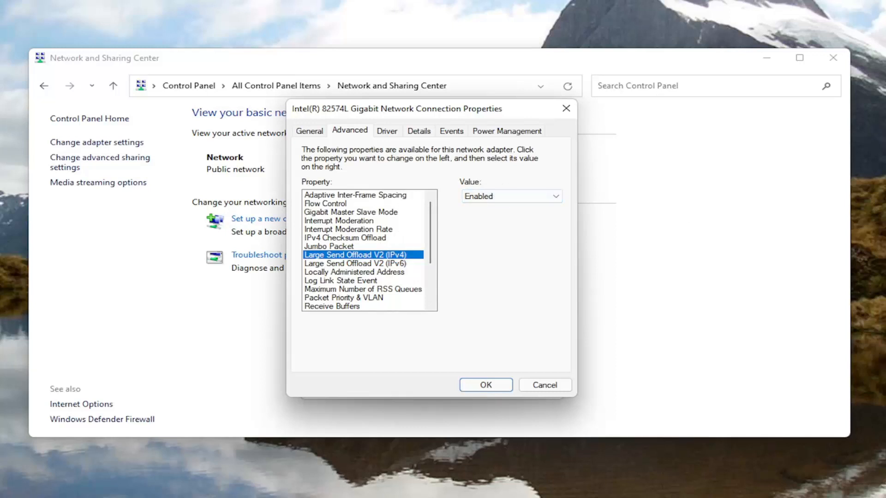
Confirm the adapter properties with OK and close the Ethernet0 Status dialog
left_click(485, 385)
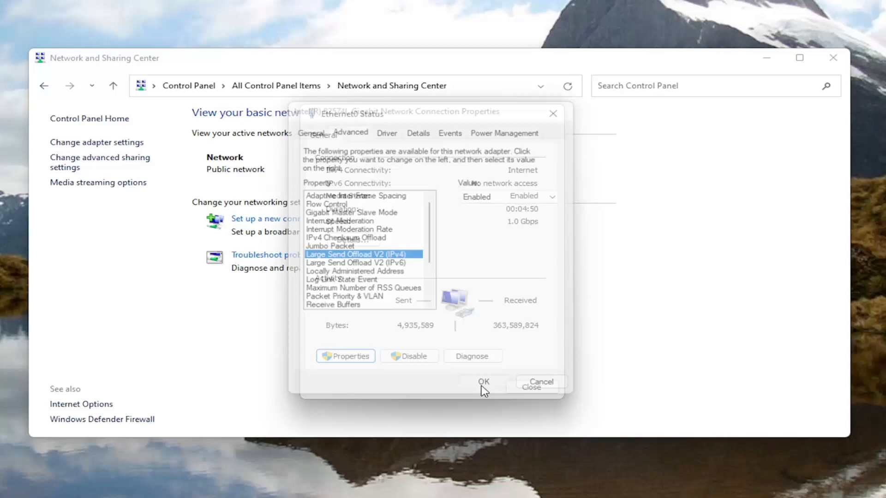
left_click(483, 382)
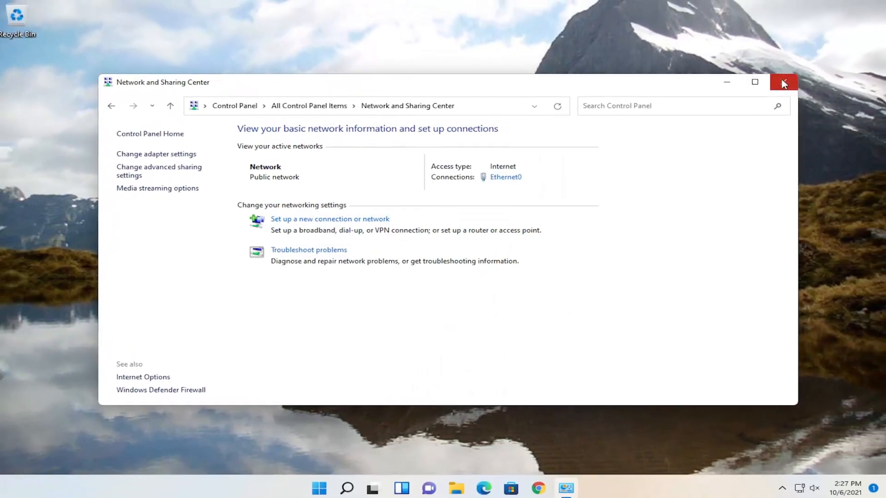